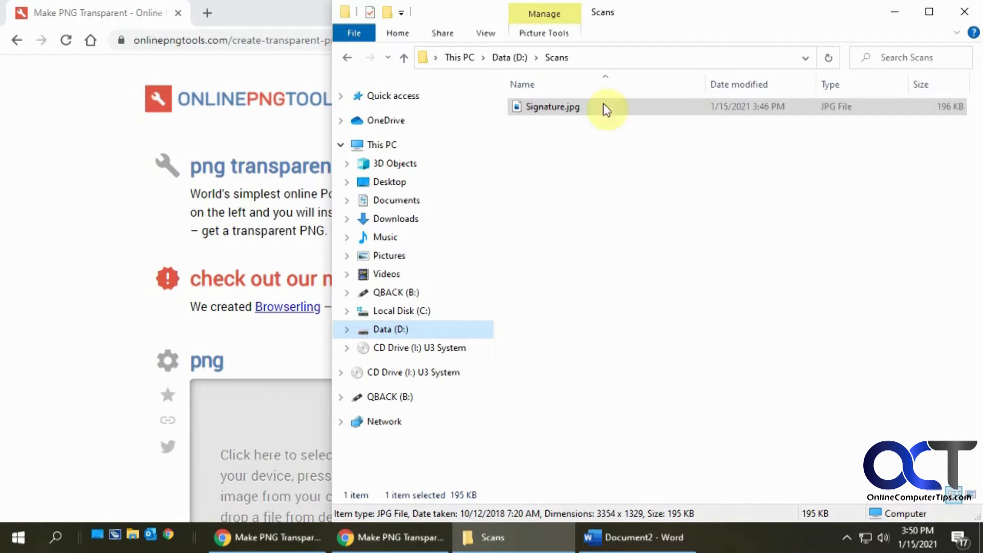
- View the scanned Signature.jpg from the Scans folder in Photos
double_click(551, 107)
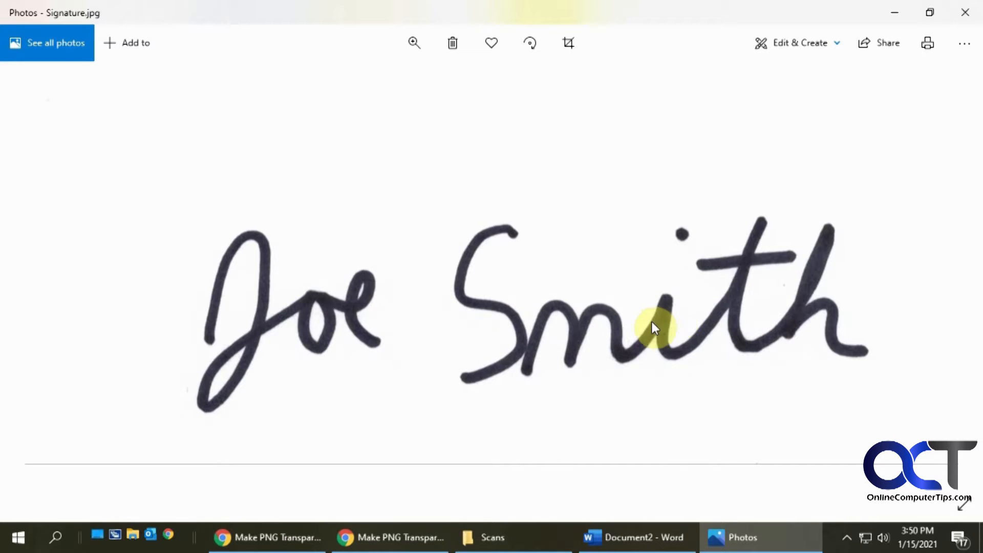
mouse_move(551, 325)
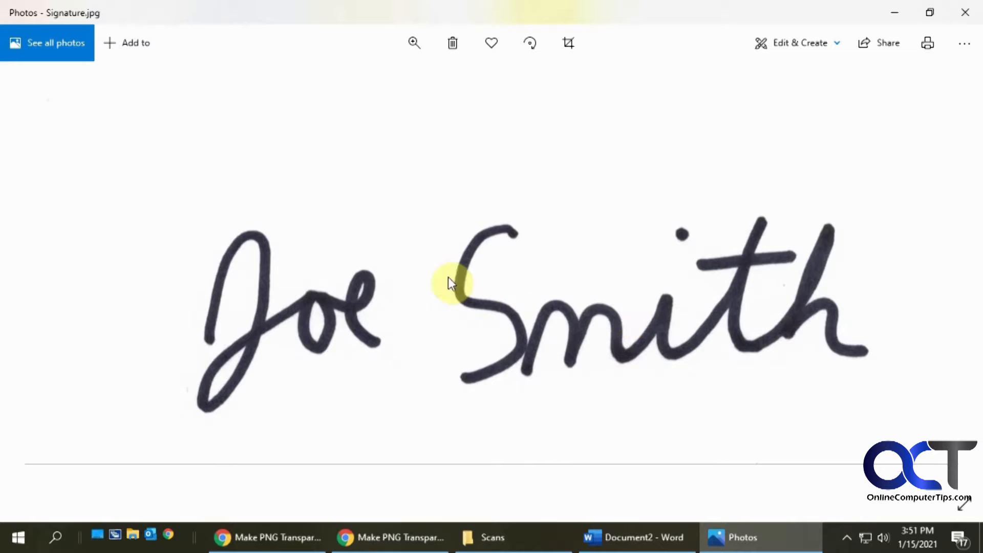
mouse_move(372, 336)
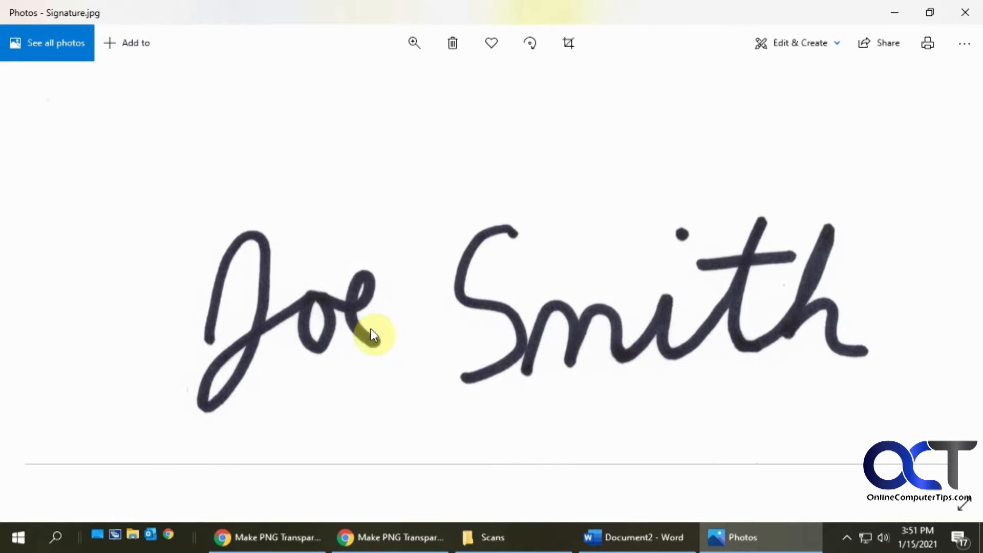
mouse_move(968, 11)
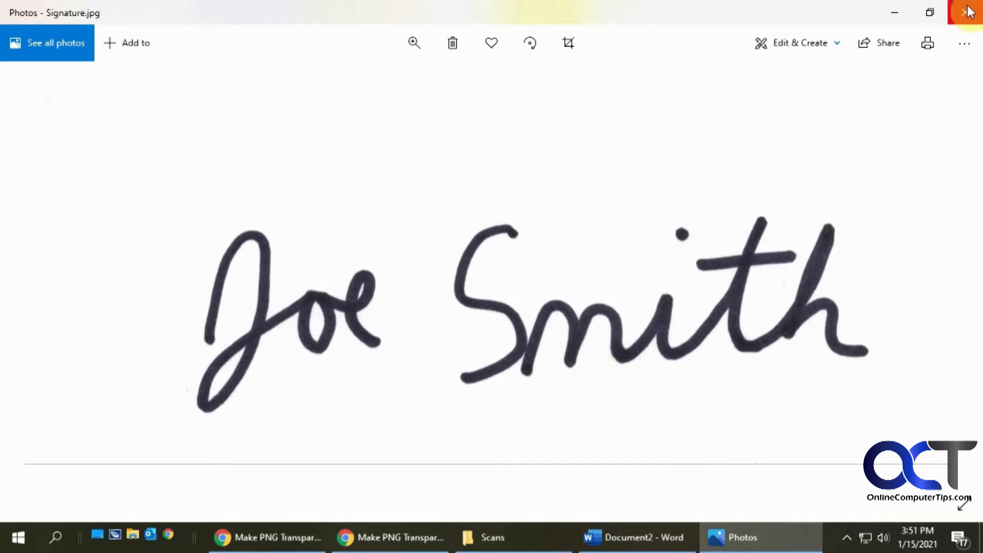
- Close the preview and bring the transparency tool's PNG input box and the Scans folder into view
click(389, 537)
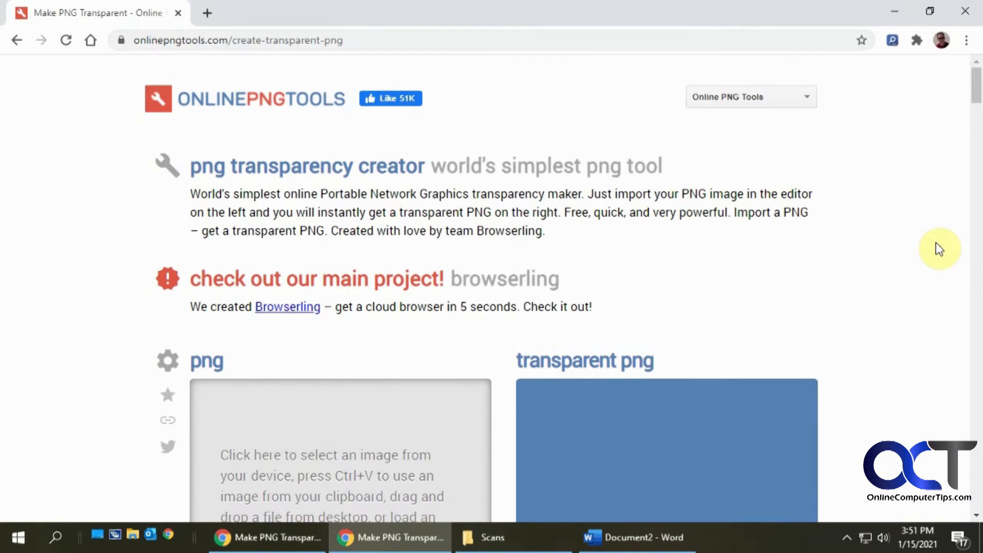
mouse_move(906, 267)
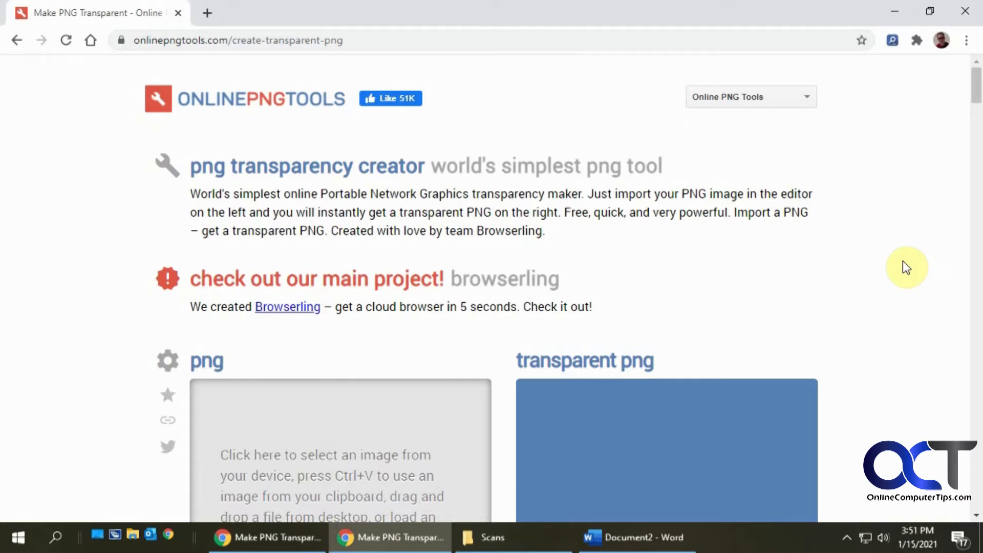
scroll(down, 3)
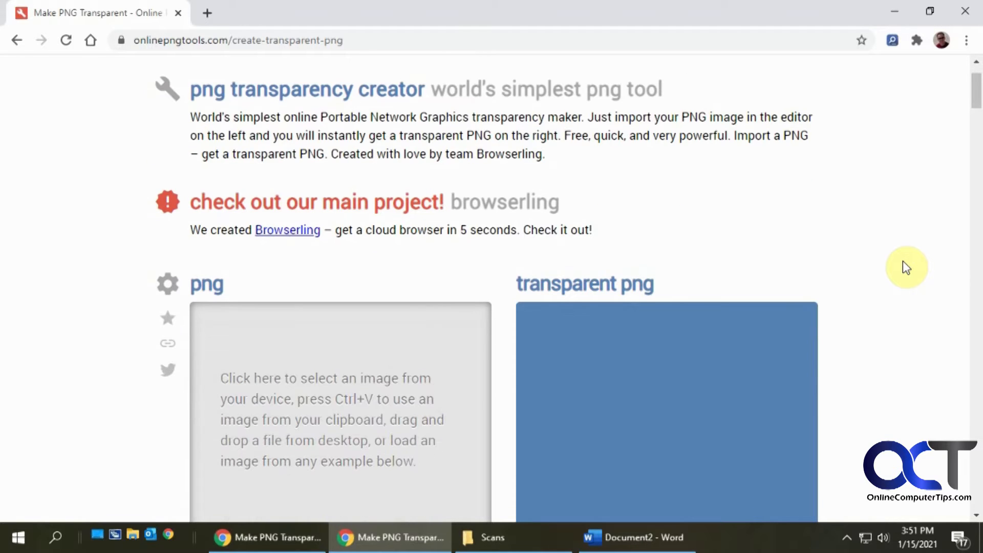
scroll(down, 3)
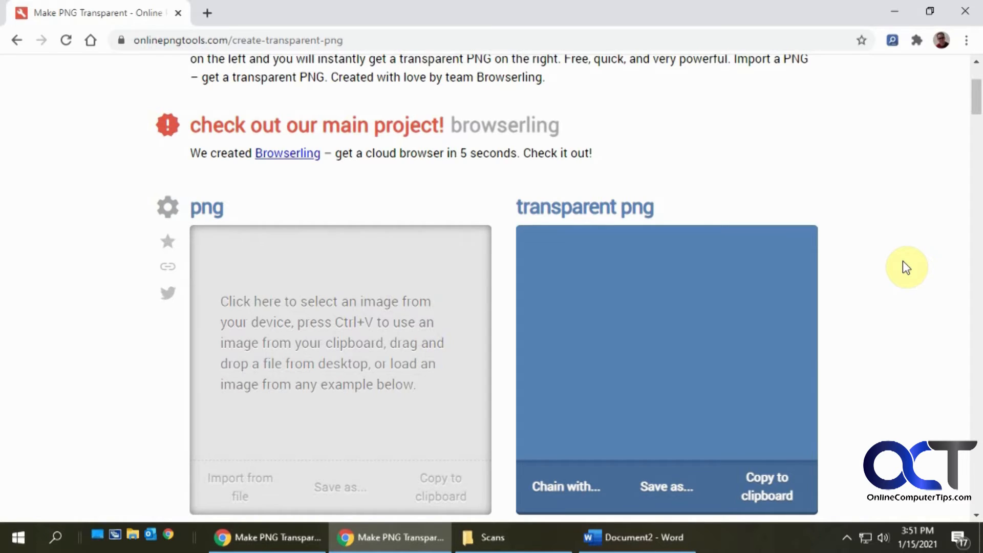
mouse_move(554, 520)
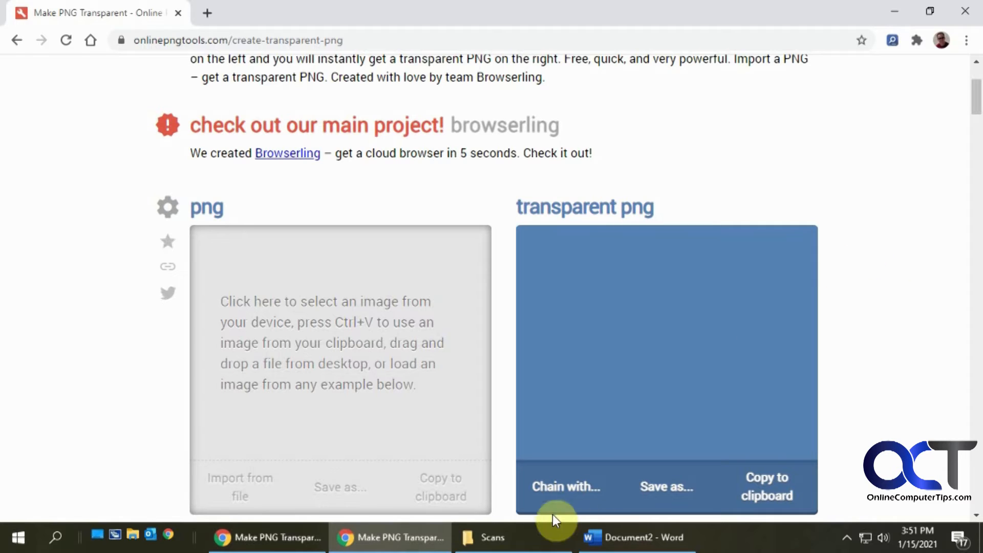
click(493, 538)
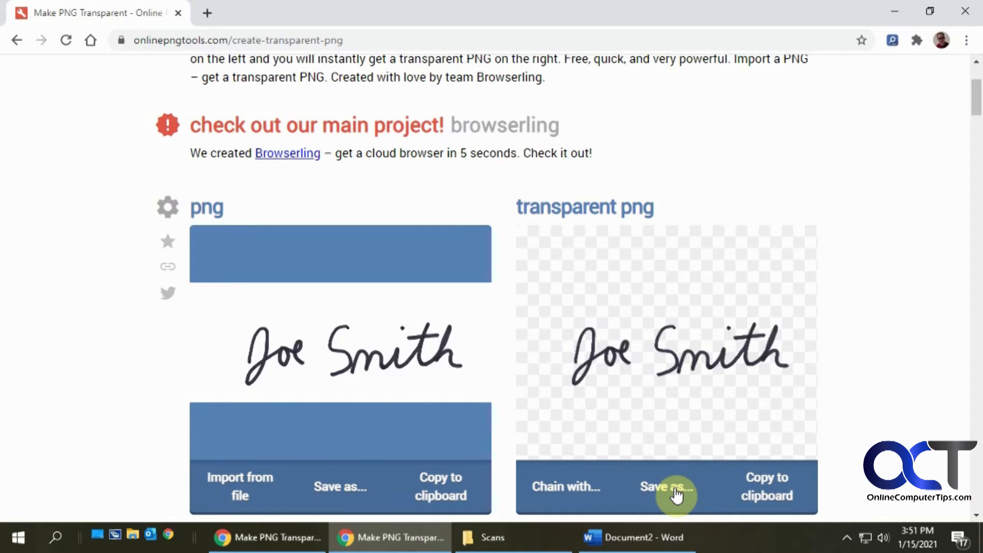
- Download the transparent signature PNG produced by OnlinePNGTools
click(667, 486)
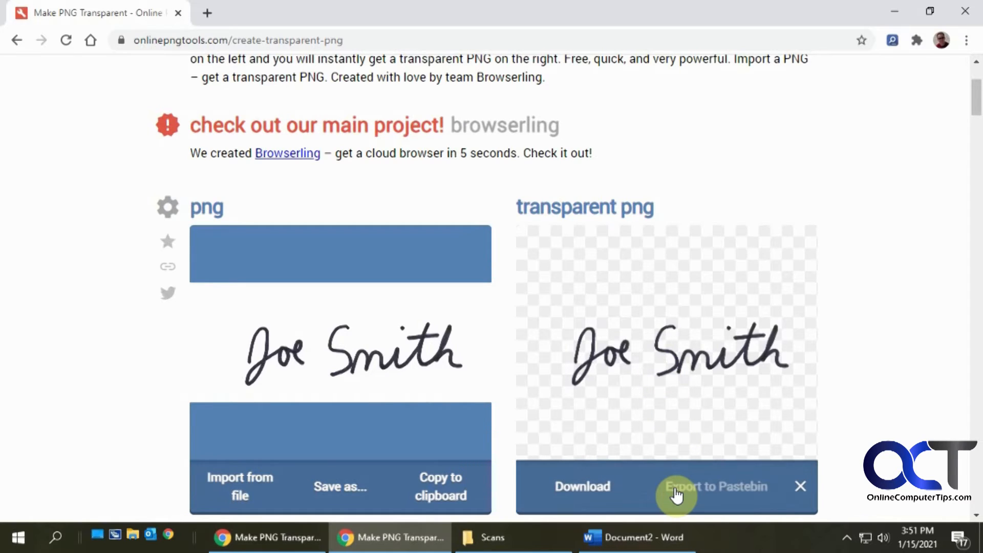
mouse_move(595, 496)
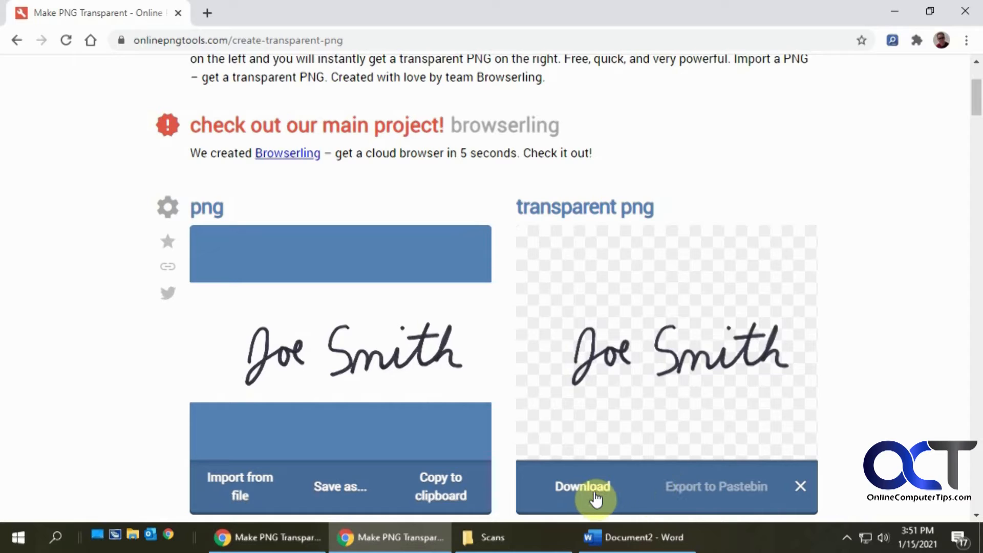
click(582, 485)
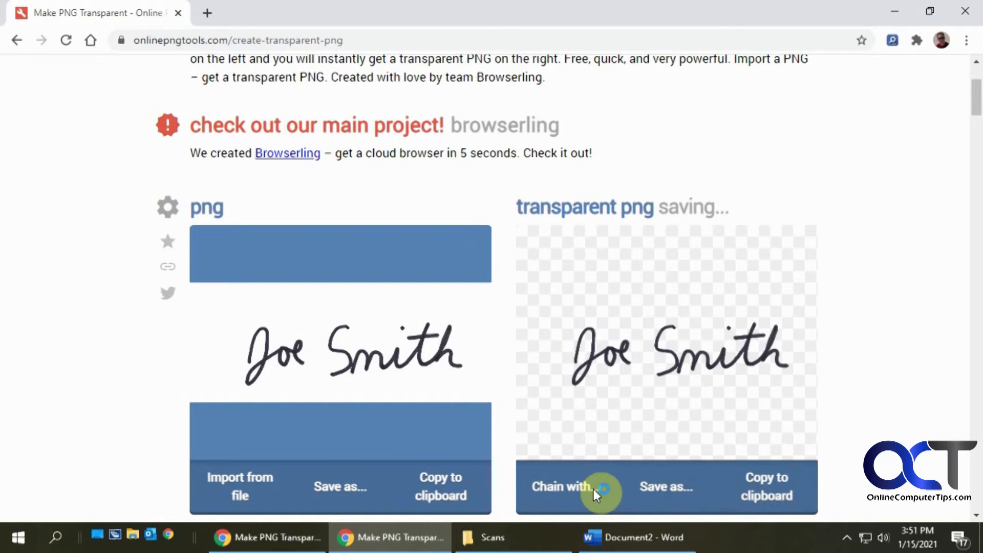
click(665, 487)
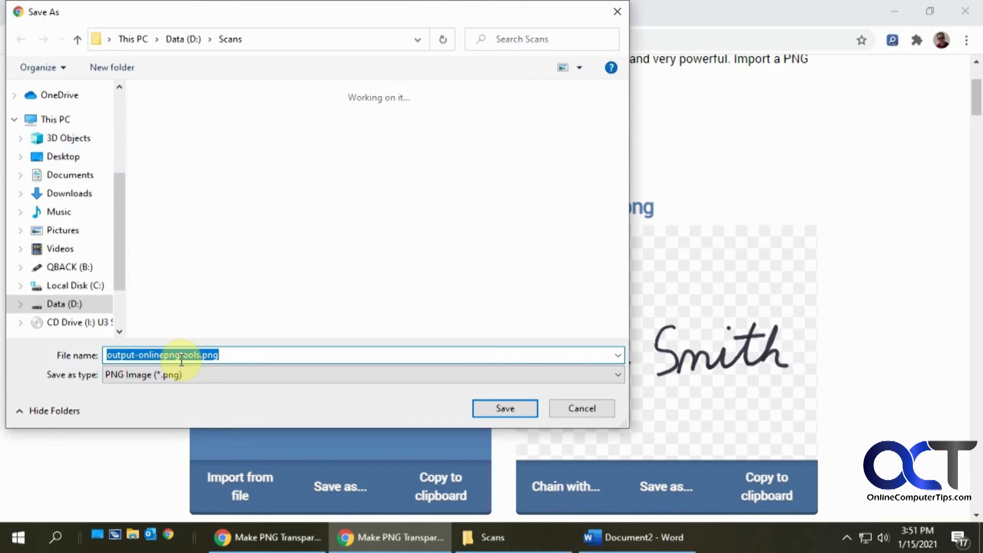
- Save the transparent result as 'Tranparent Scan' in the Scans folder
text(Tran)
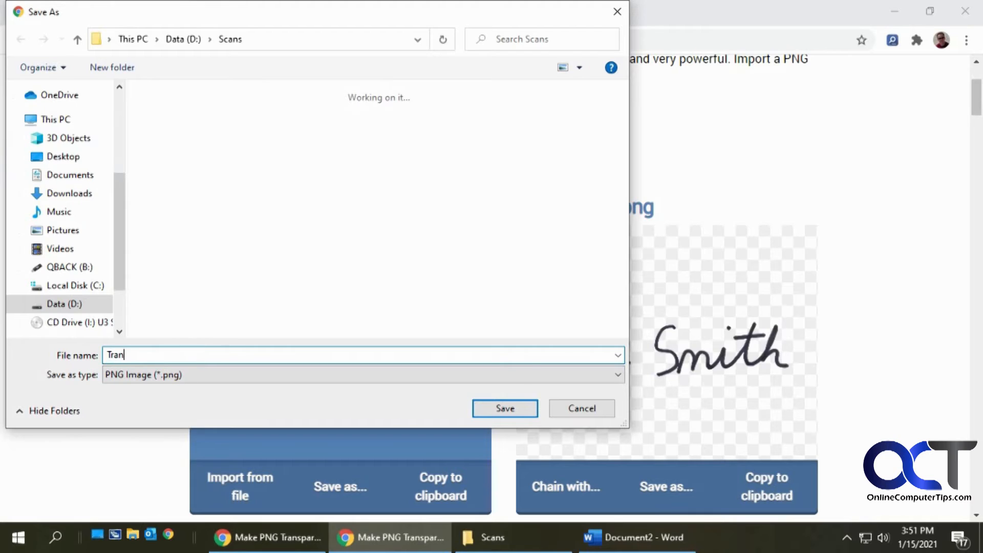
text(sparent)
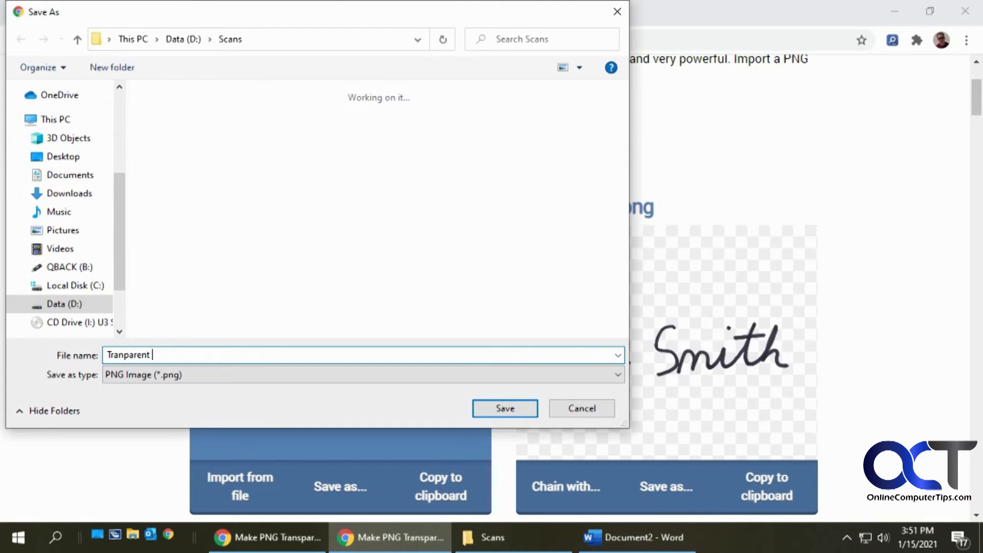
text(Scan)
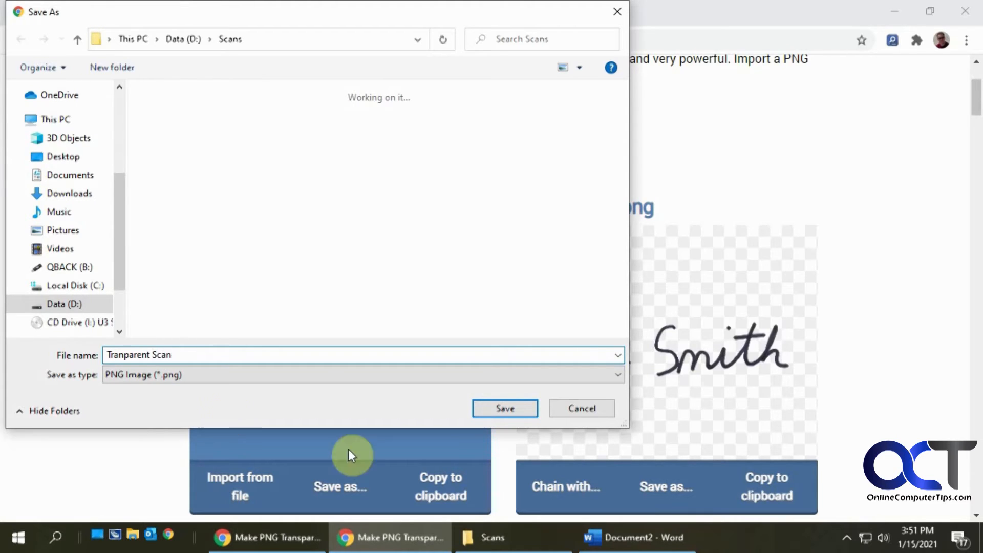
click(504, 409)
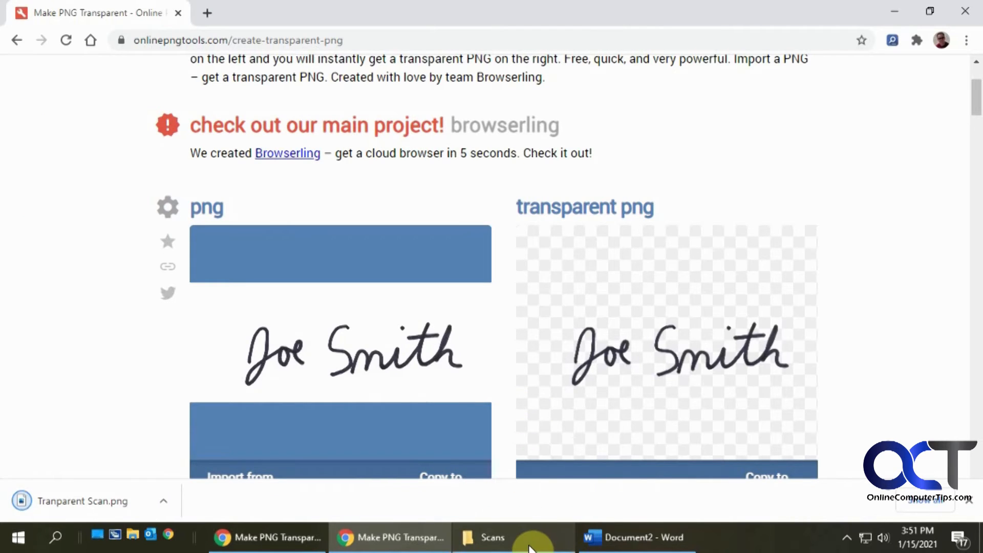
- Check Tranparent Scan.png in Photos, then return to the Word certificate
click(494, 538)
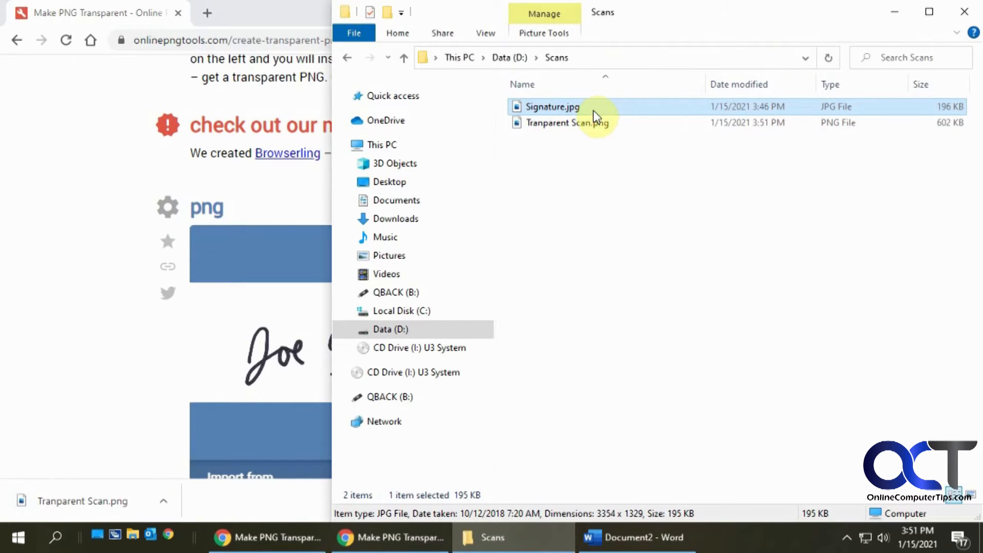
double_click(565, 121)
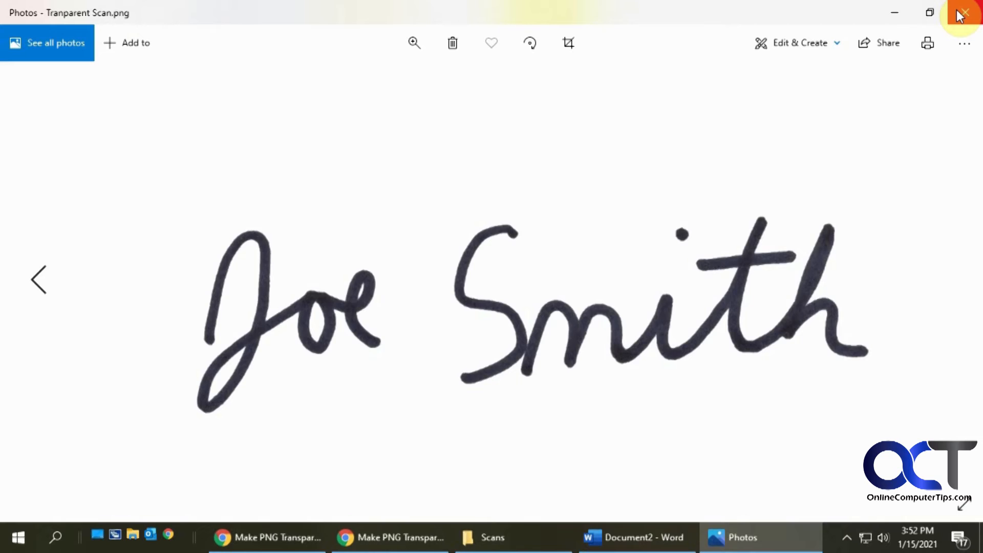
click(635, 538)
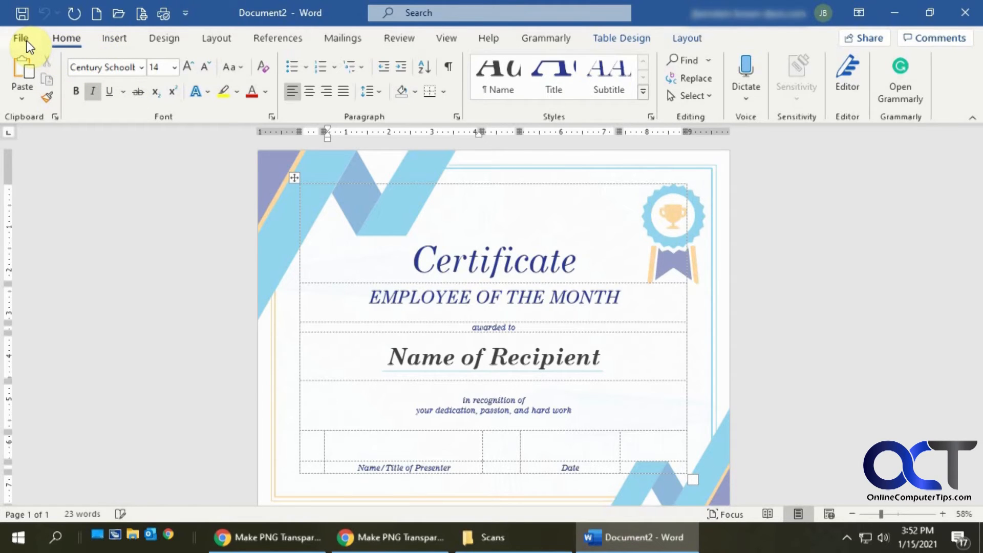
- Insert a picture from Data (D:) > Scans at the presenter line of the certificate
click(114, 38)
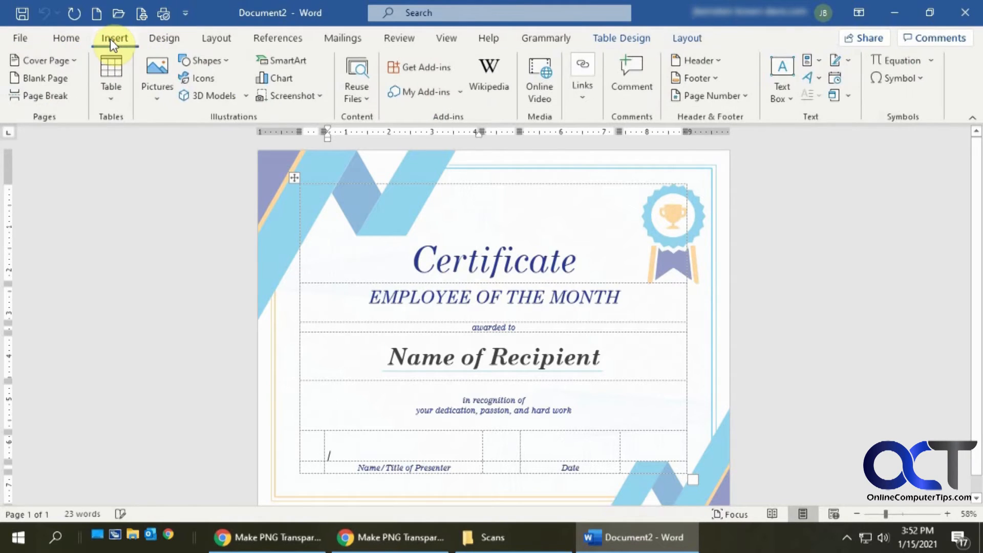
click(155, 75)
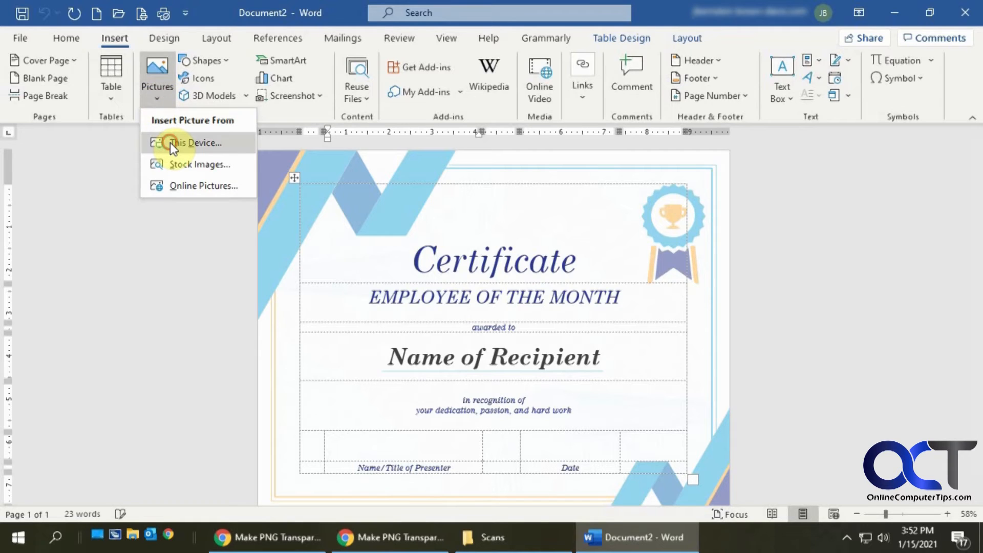
click(195, 143)
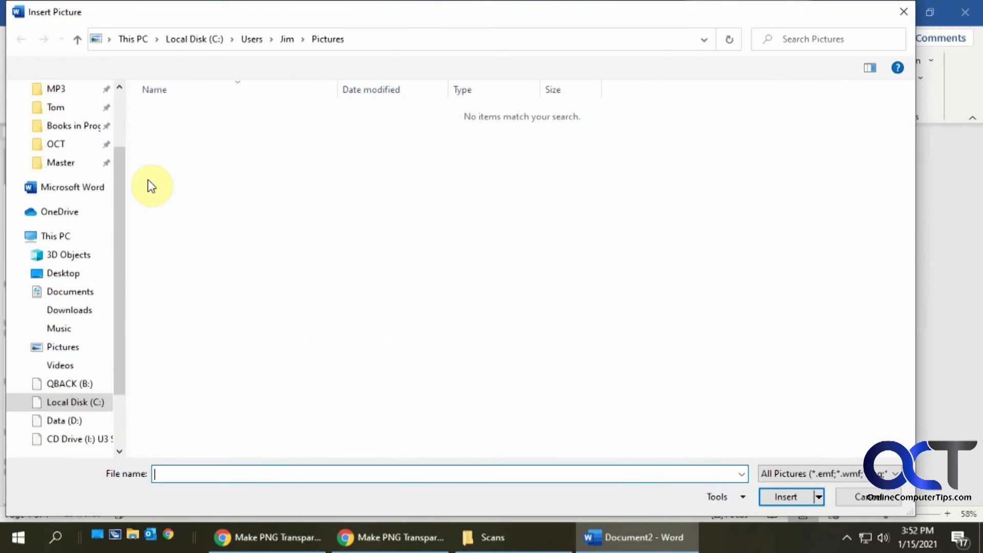
click(56, 420)
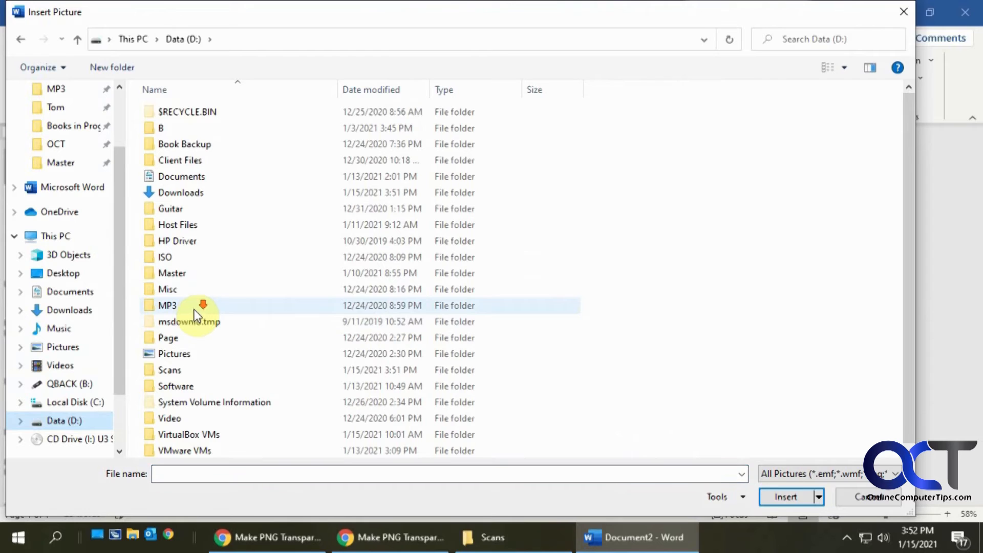
double_click(169, 370)
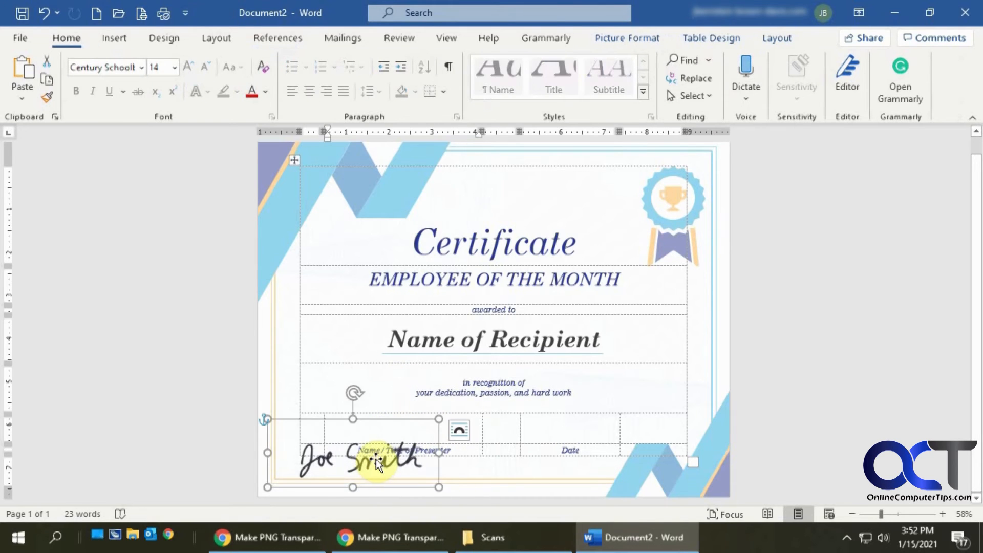
- Position the Joe Smith signature just above Name/Title of Presenter, then return to the website
drag(375, 458, 448, 274)
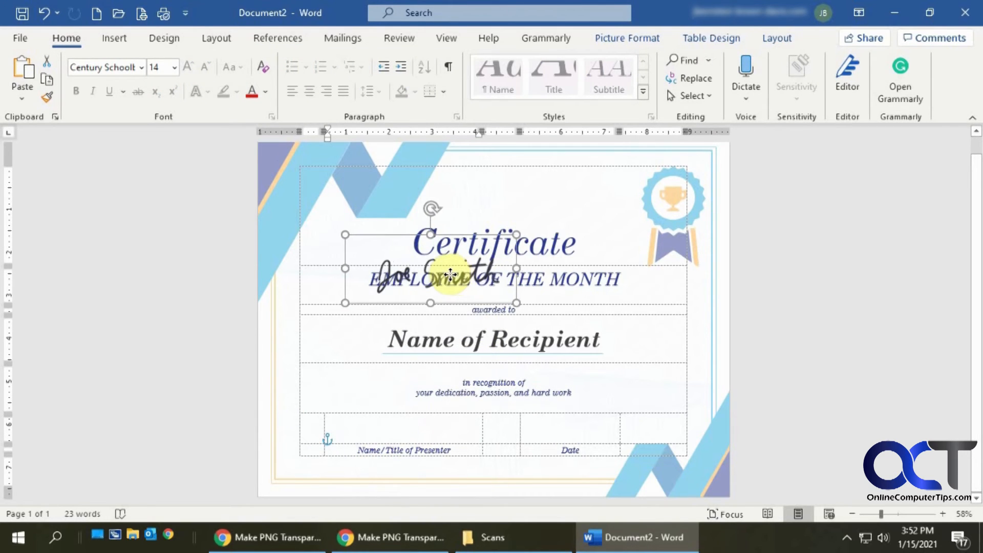
drag(431, 275, 395, 429)
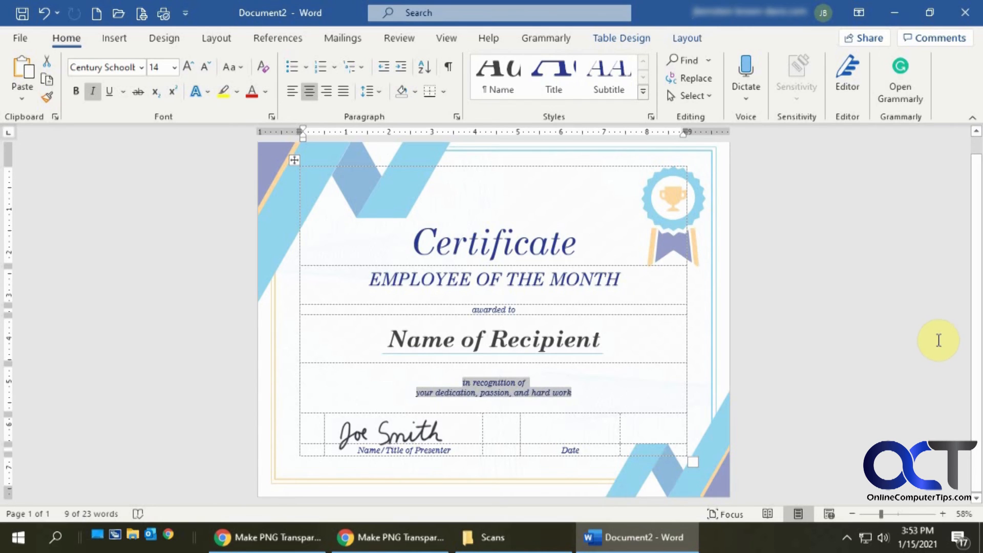
click(389, 538)
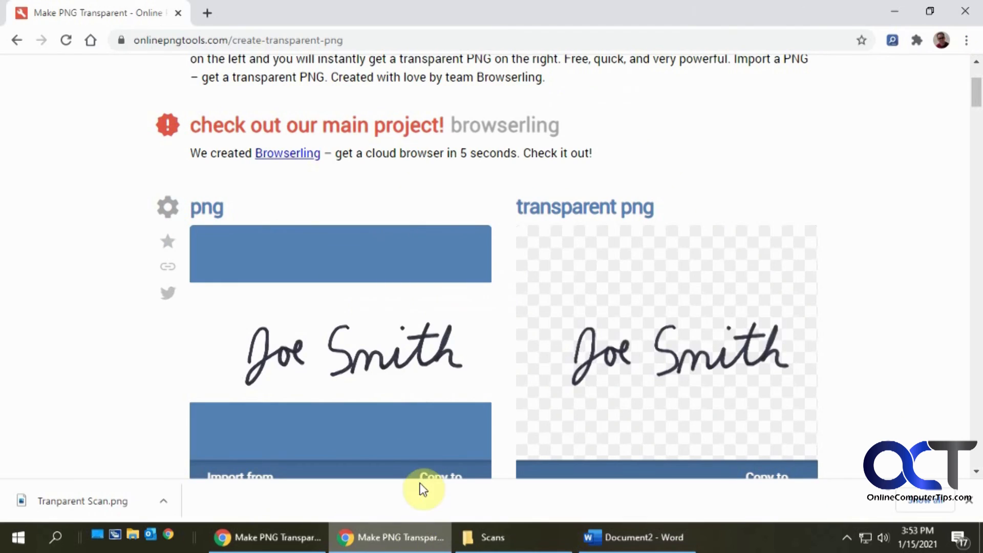
mouse_move(331, 97)
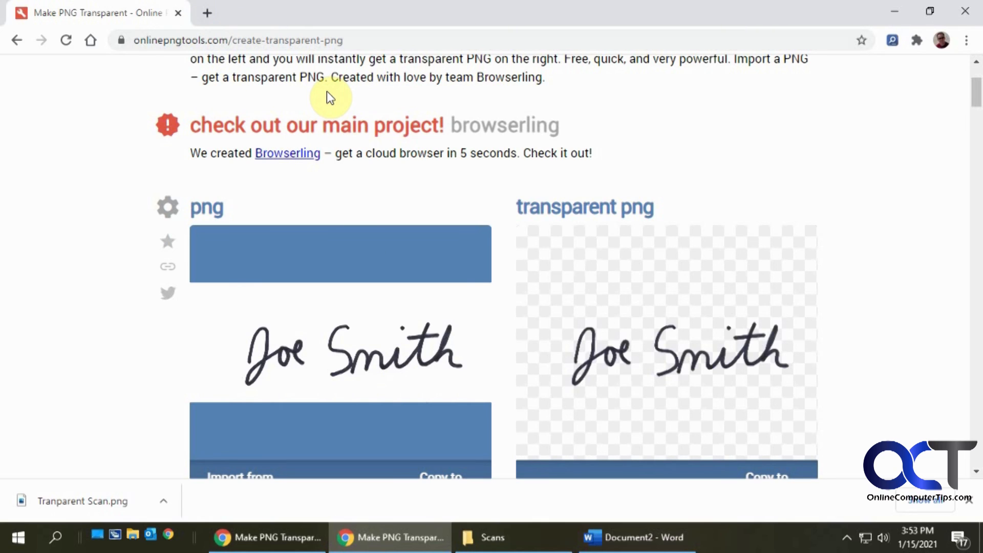